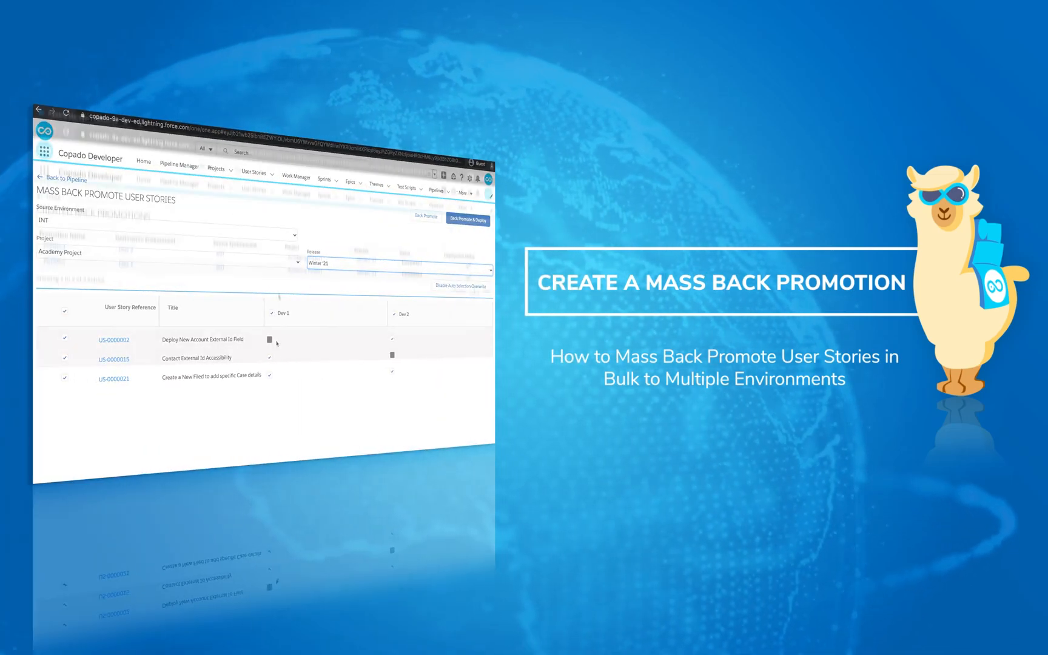
Step: Open the Academy pipeline record via More > Pipelines
click(467, 219)
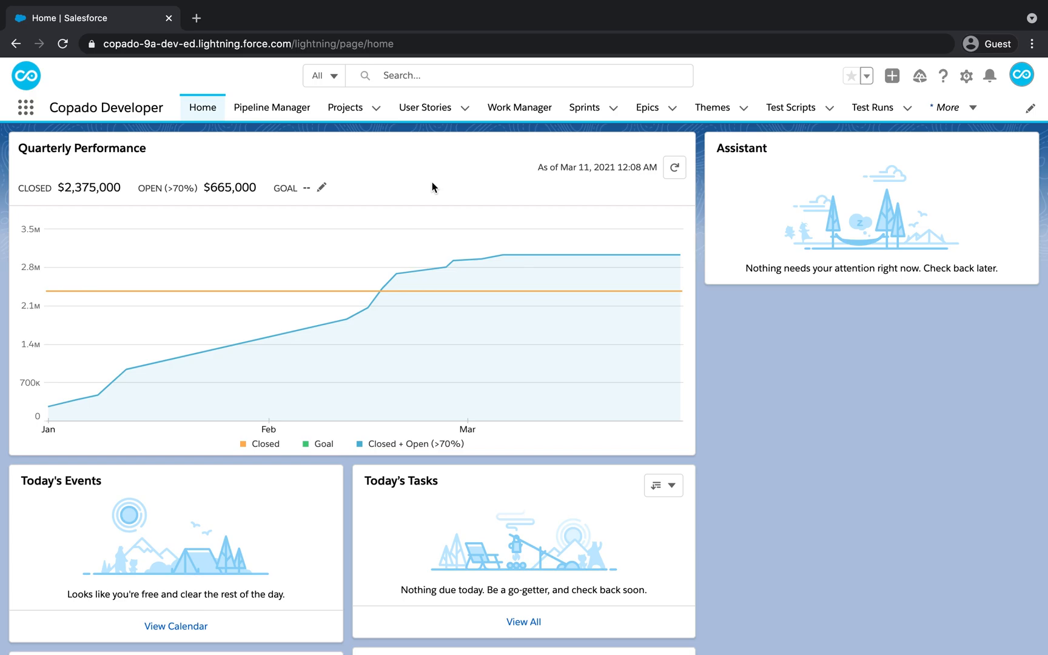
mouse_move(924, 136)
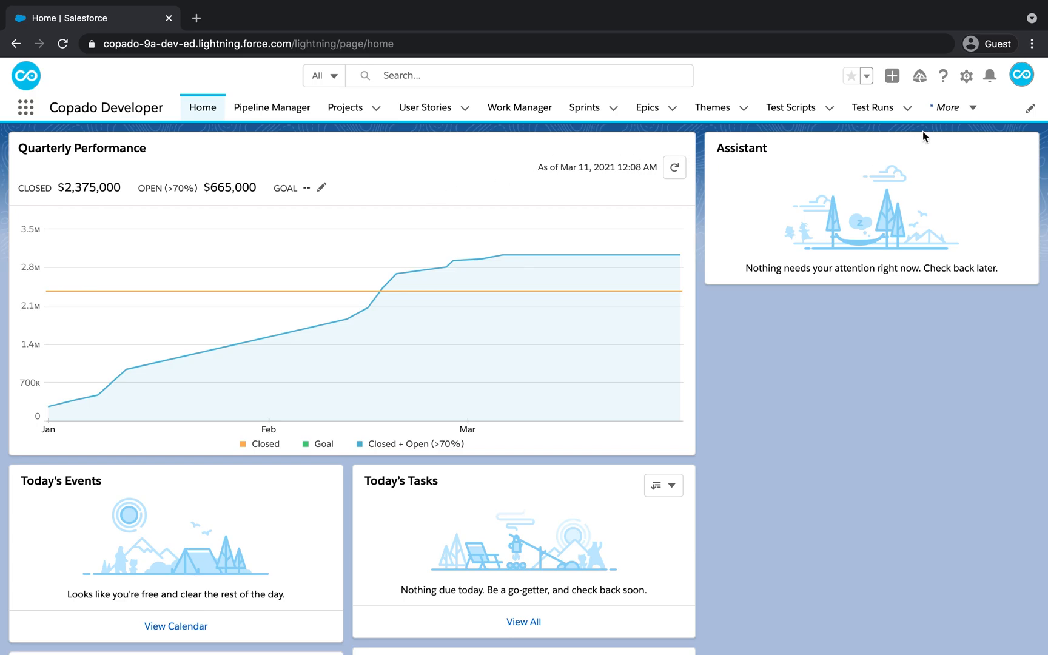
click(949, 107)
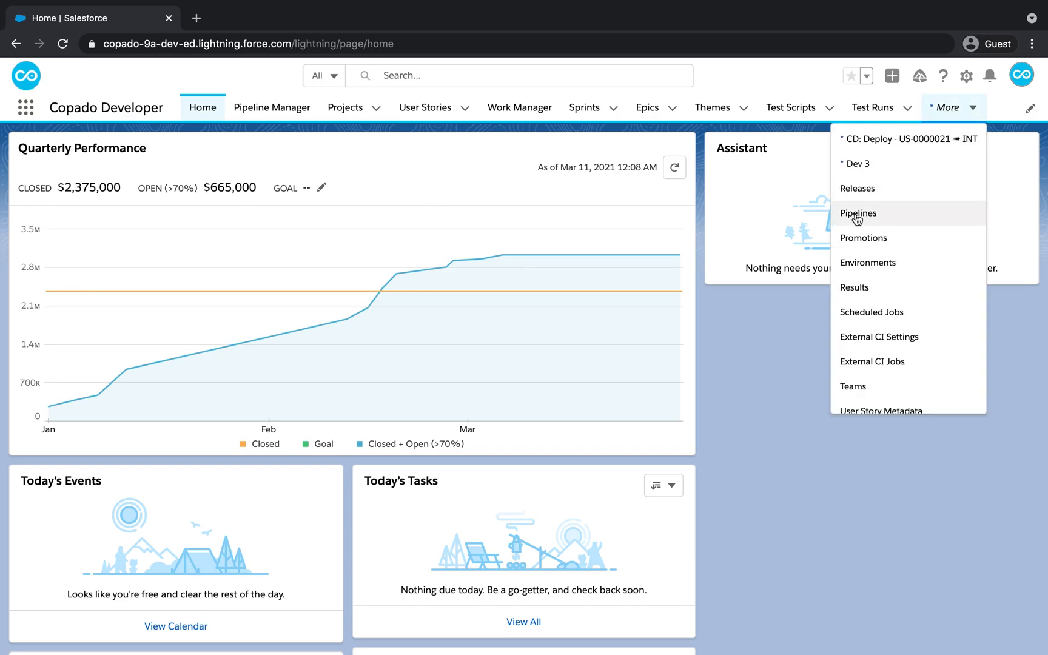
click(857, 212)
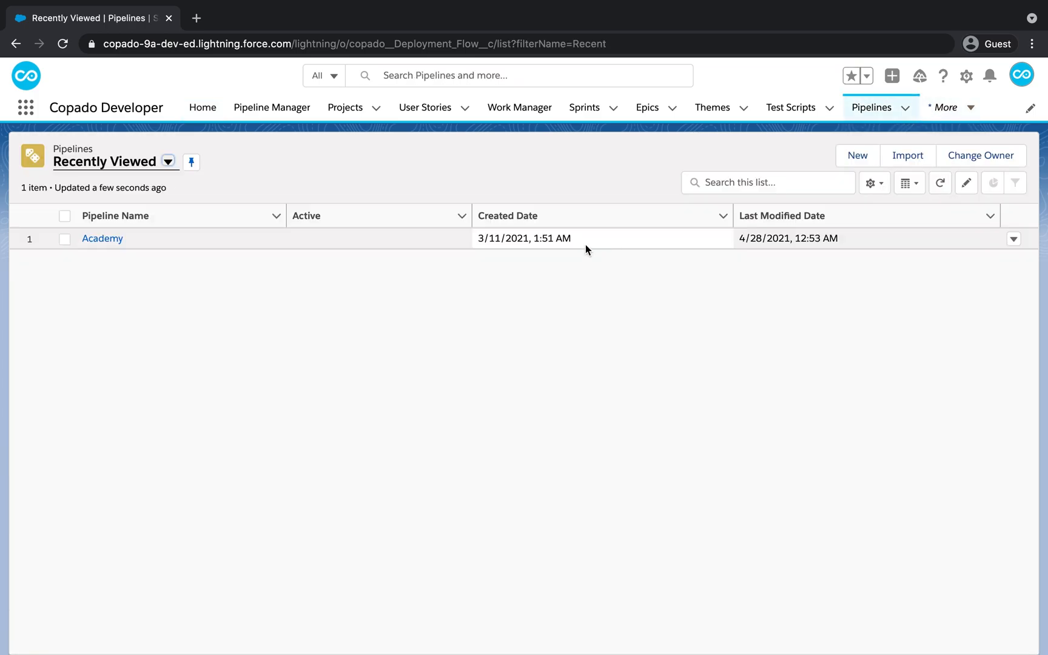
click(102, 238)
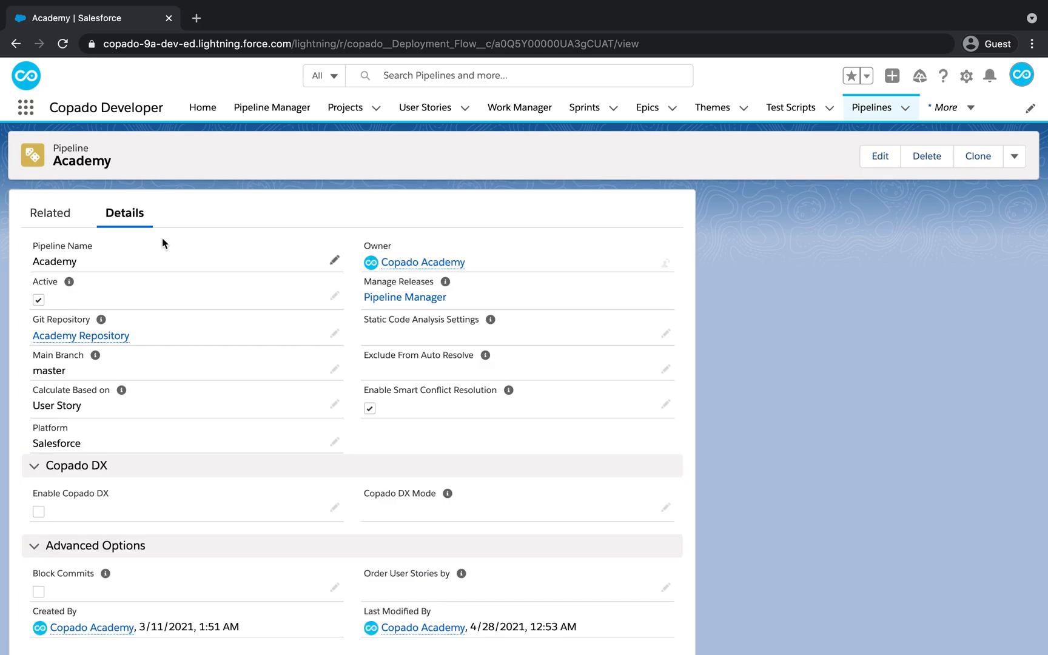
mouse_move(402, 303)
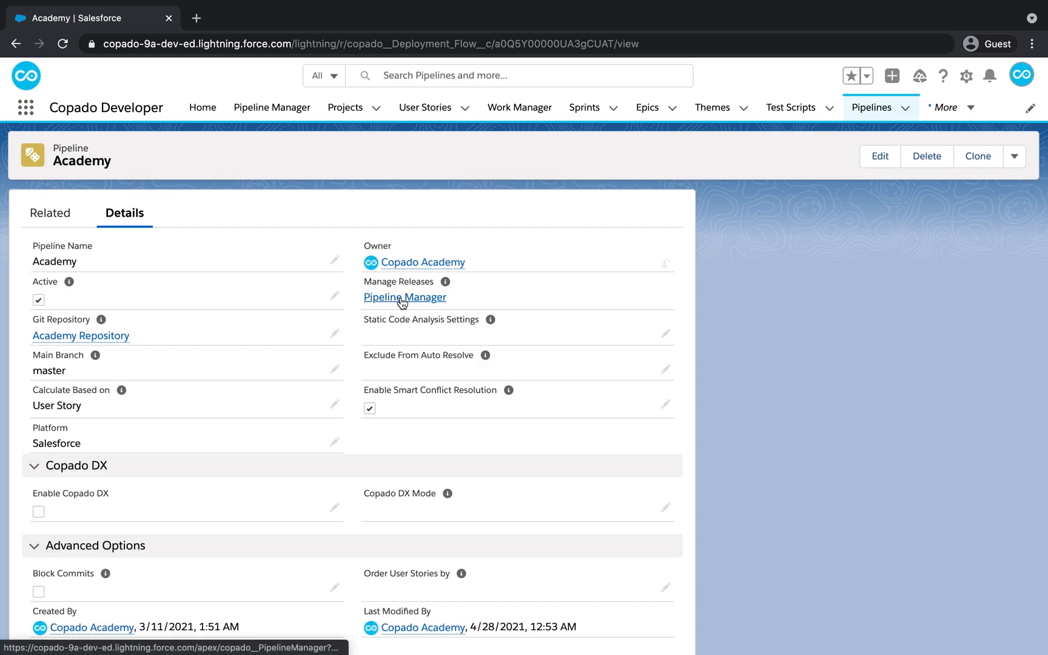
Step: Open the Pipeline Manager showing the Academy environments from DEV through INT, UAT, Hotfix to production
click(404, 297)
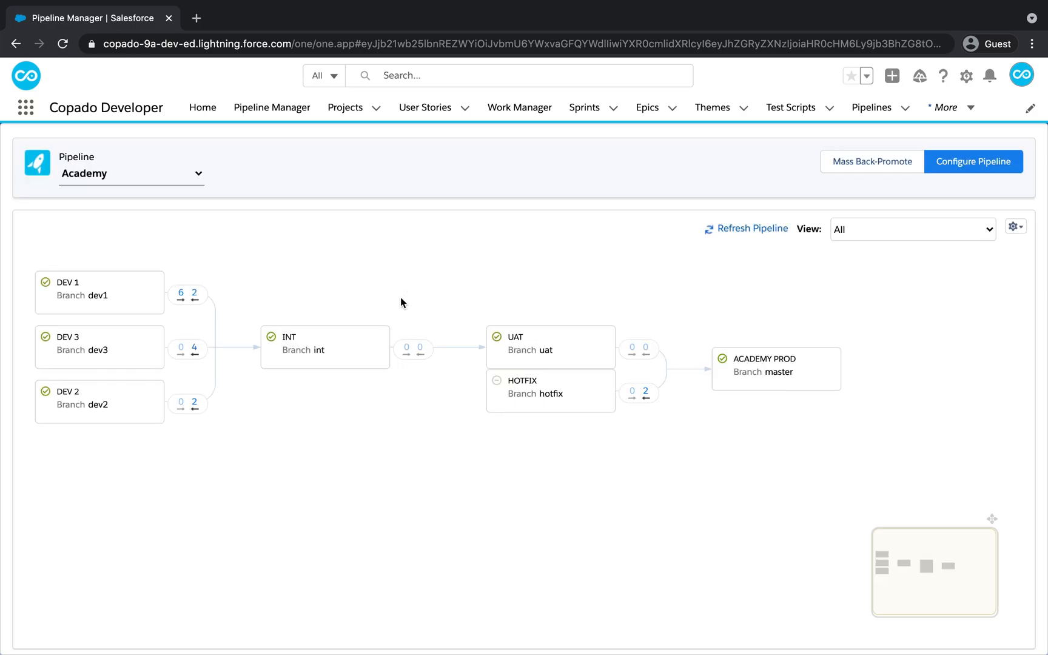
mouse_move(836, 180)
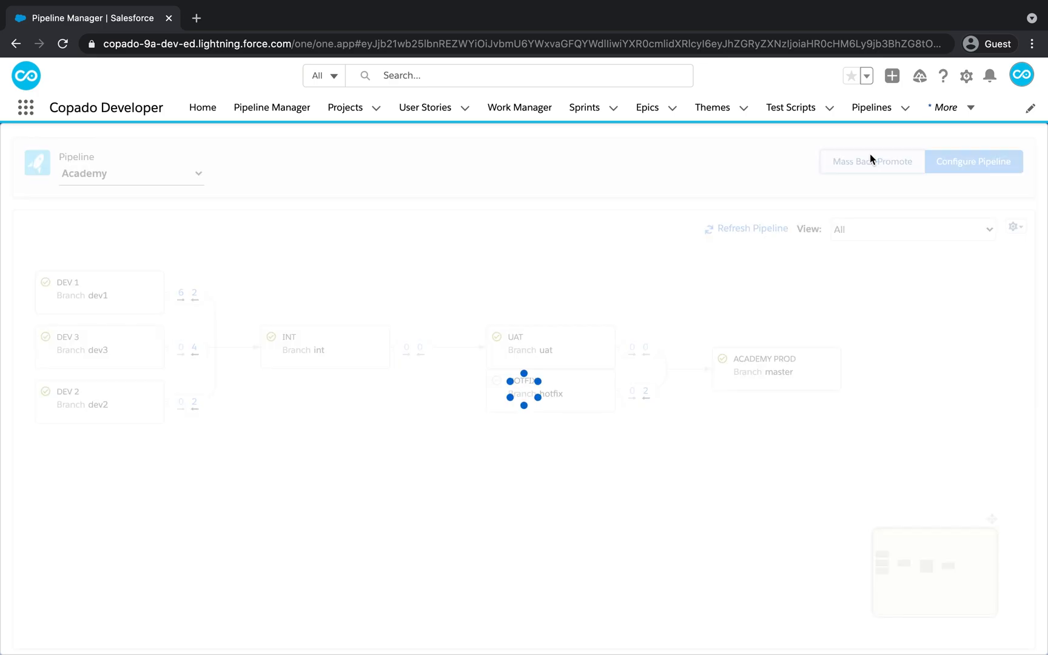
Step: Start a mass back-promote with source INT, project Academy Project and release Winter '21
click(871, 161)
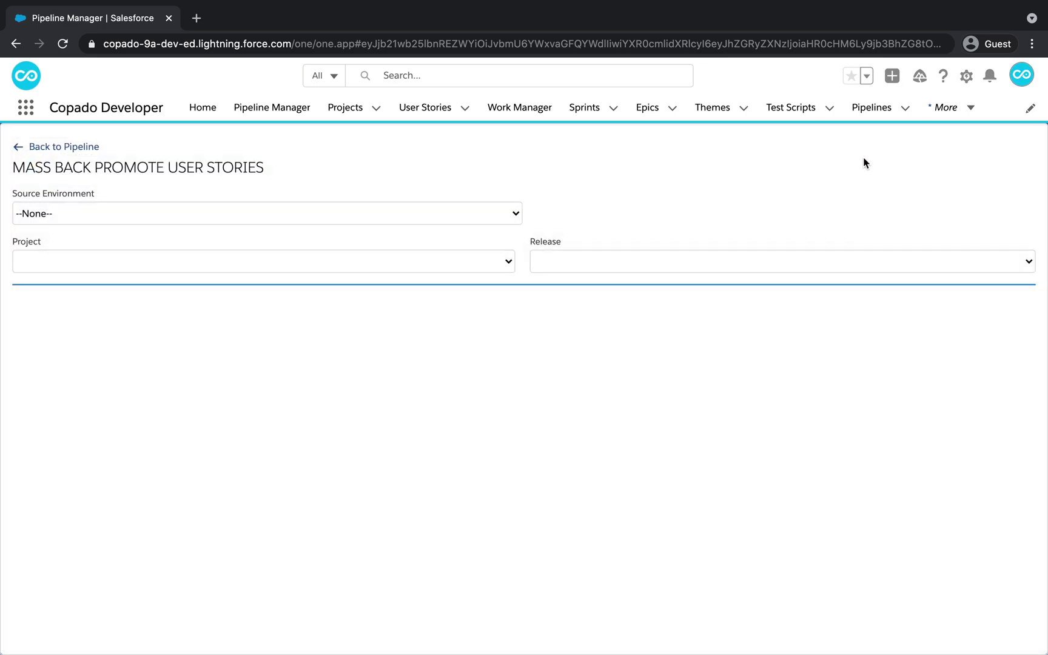
mouse_move(481, 214)
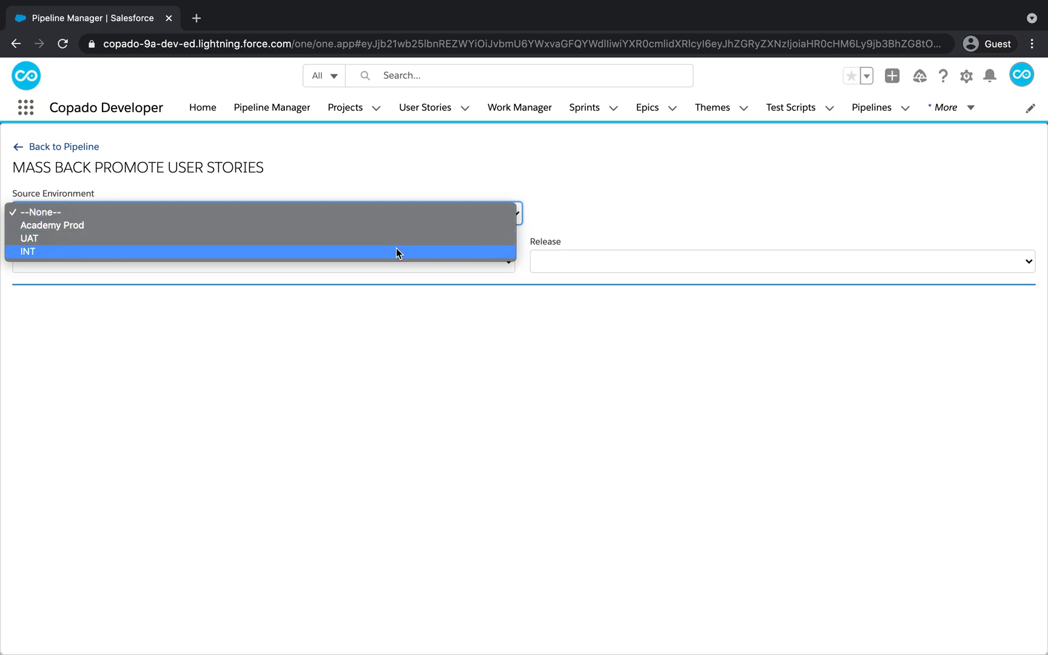
click(27, 251)
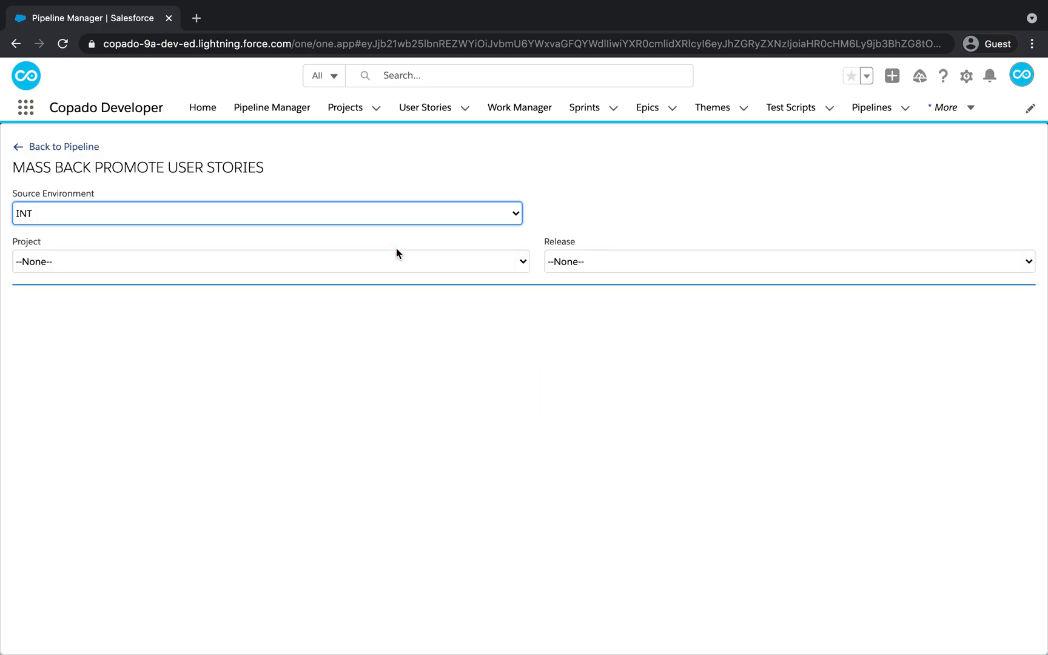
click(270, 261)
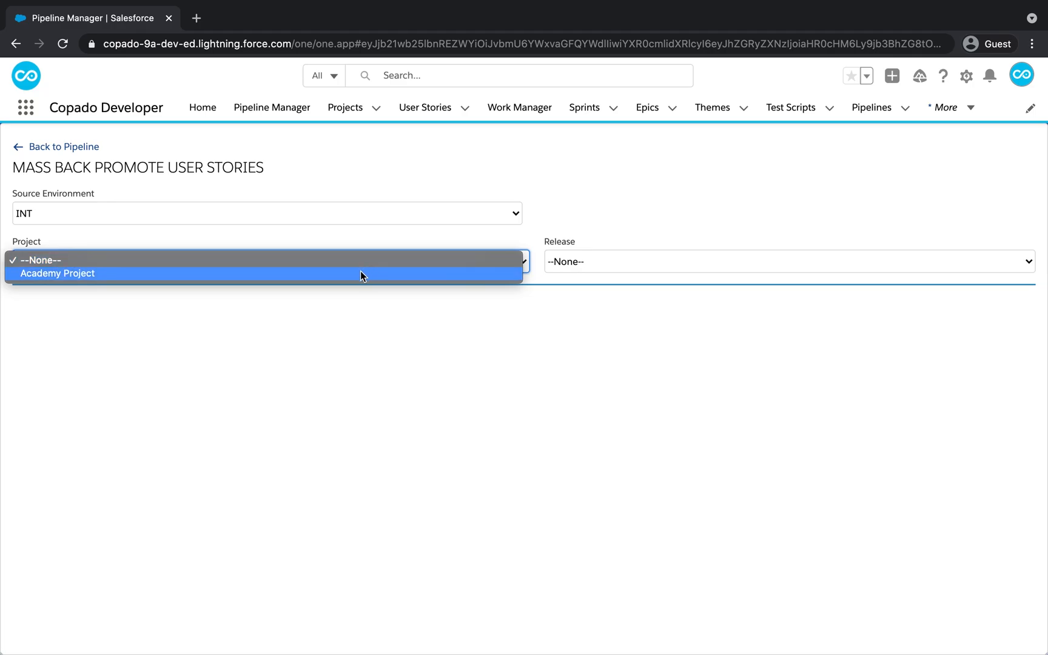
click(57, 272)
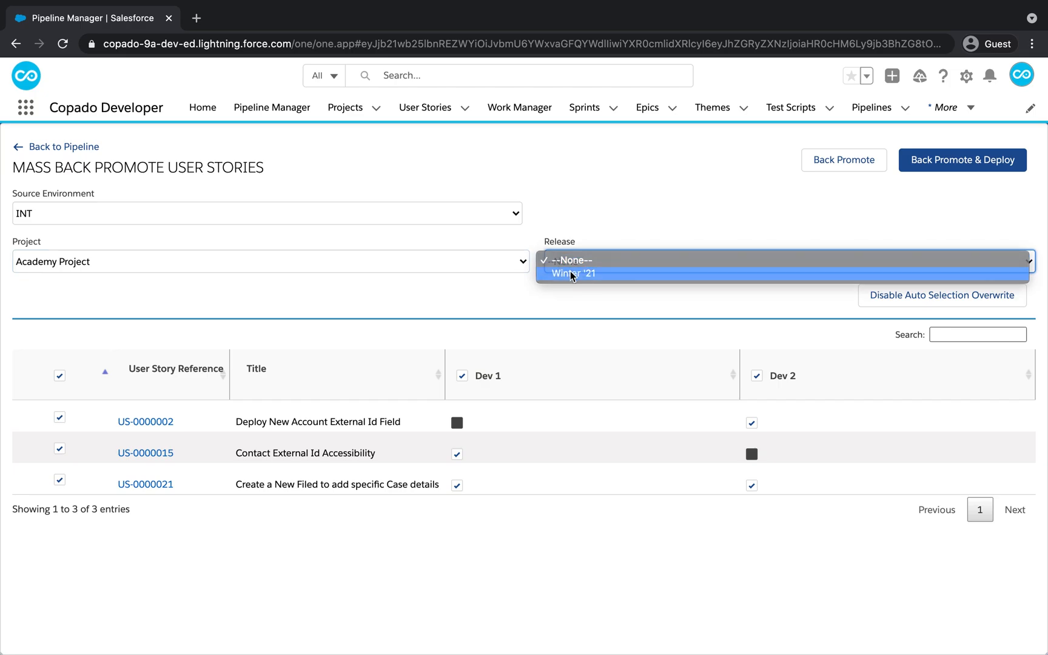
click(573, 273)
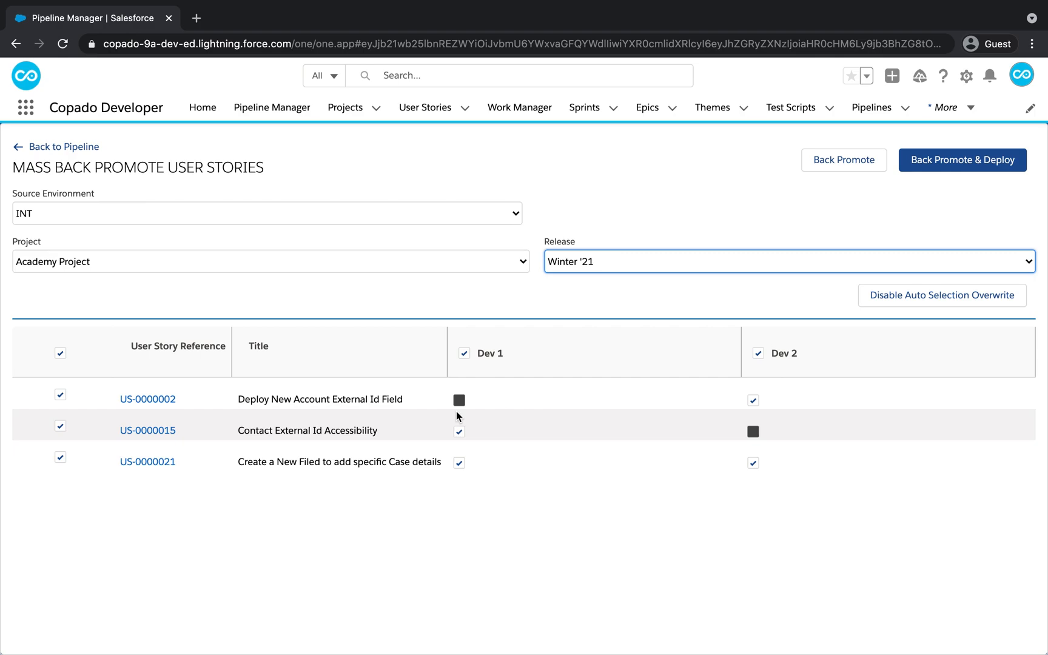
mouse_move(840, 200)
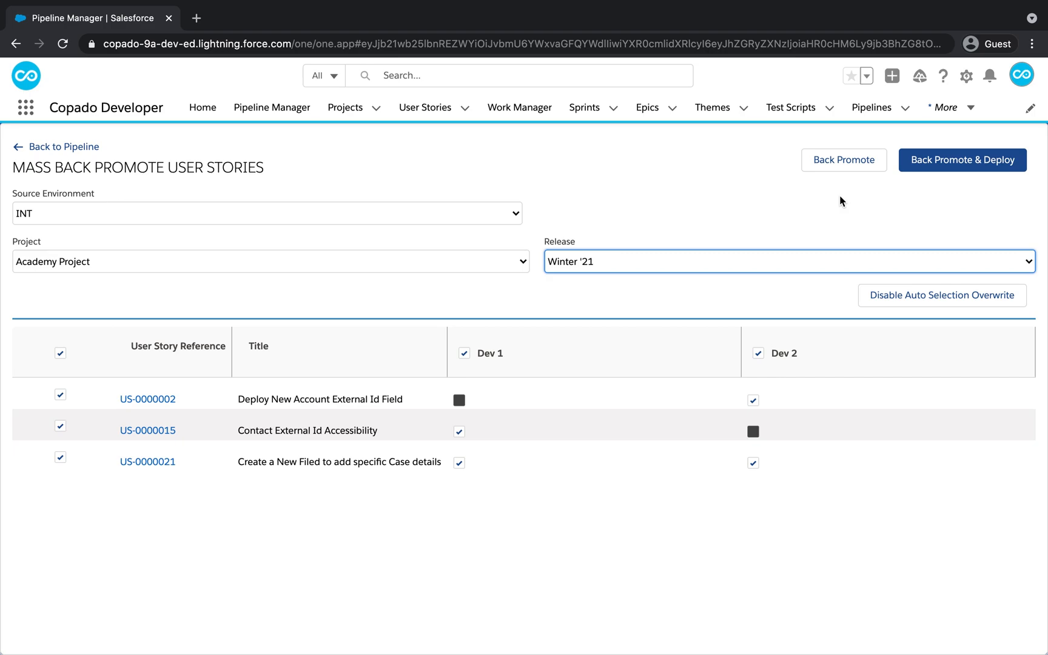
mouse_move(972, 193)
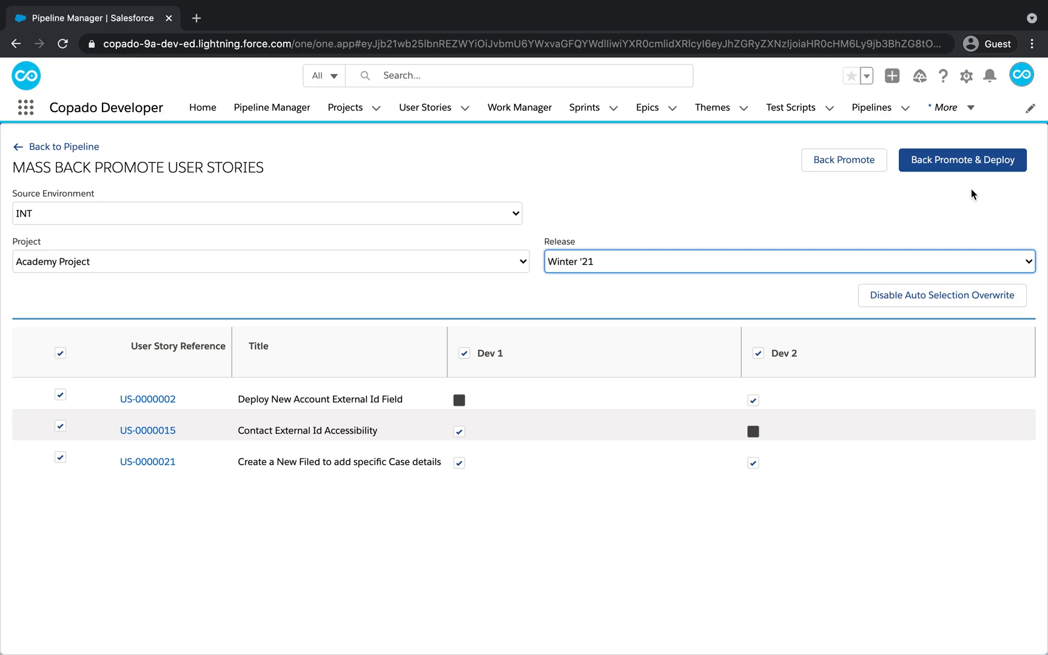
mouse_move(838, 196)
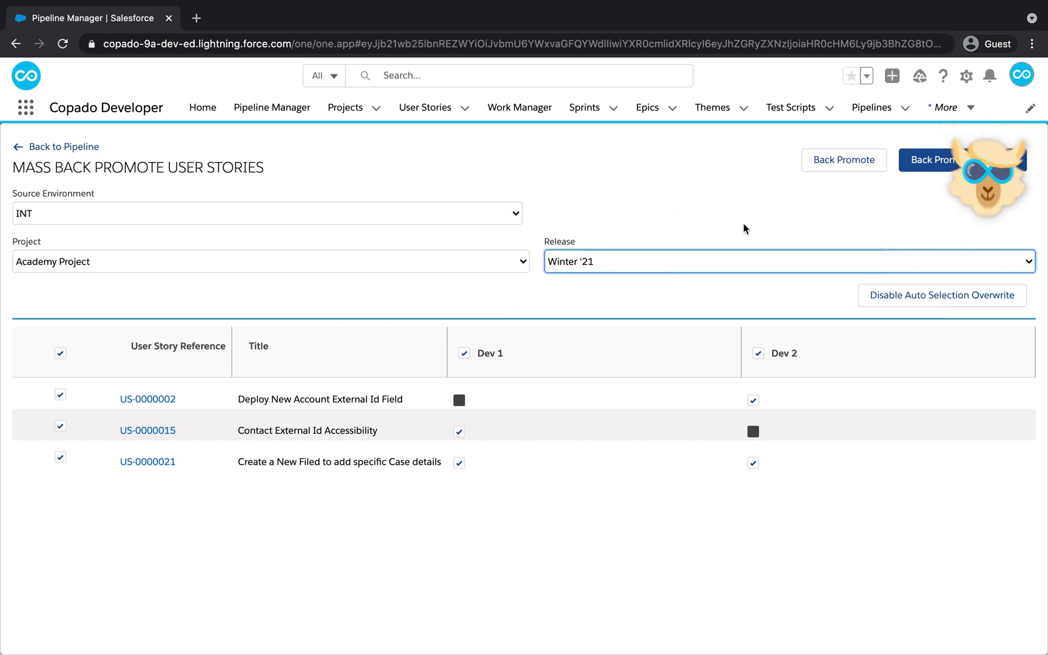
Step: Back-promote only US-0000002 and US-0000021 from INT to Dev 1 and Dev 2
click(58, 353)
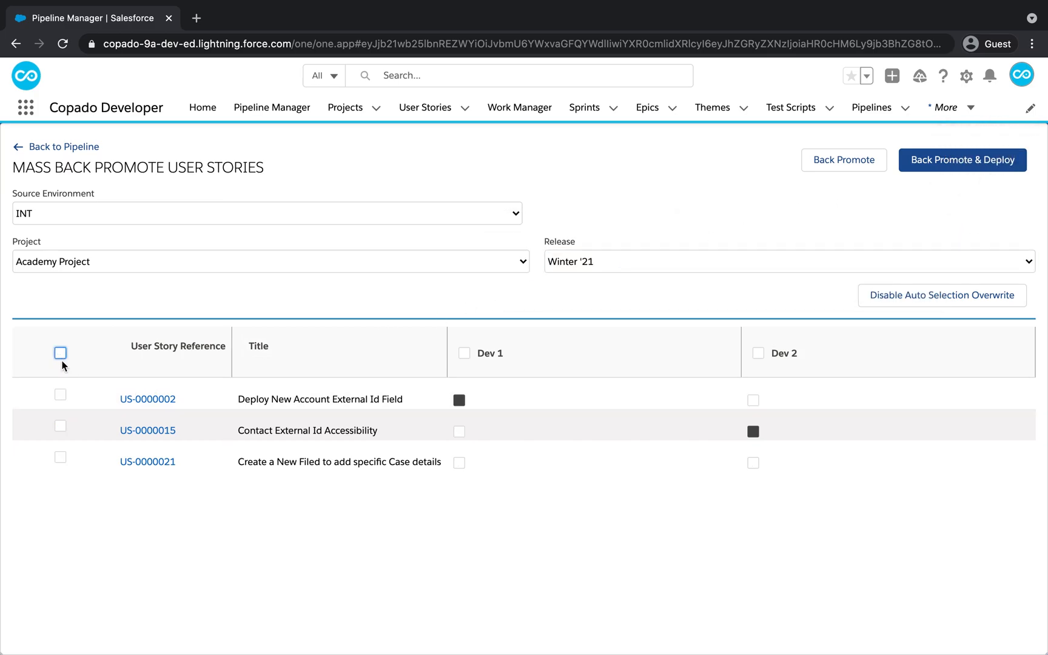
click(60, 394)
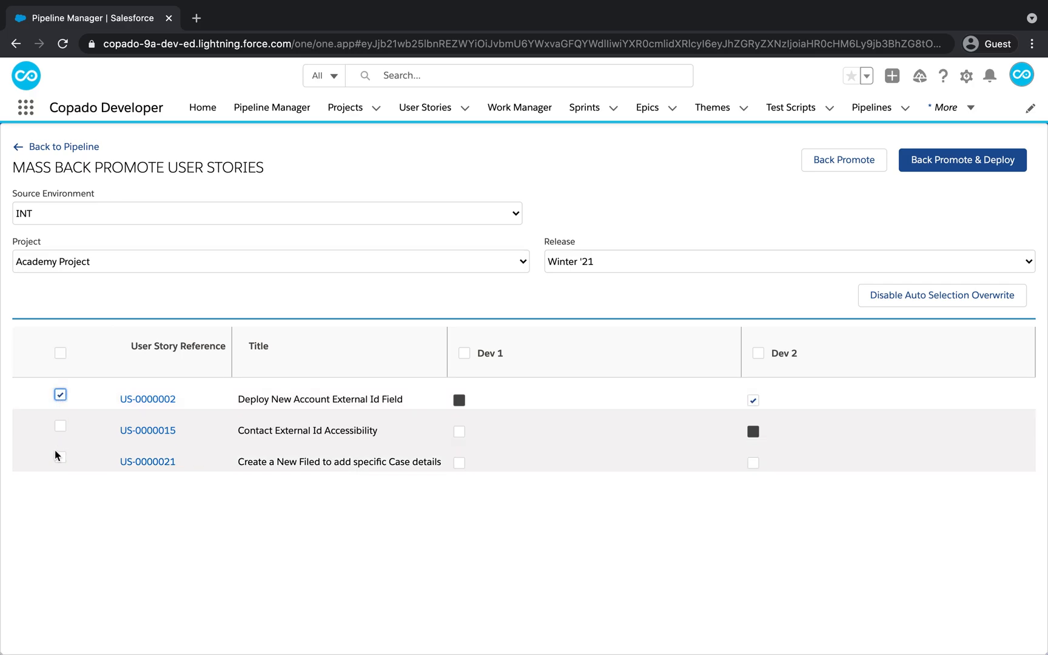
click(60, 460)
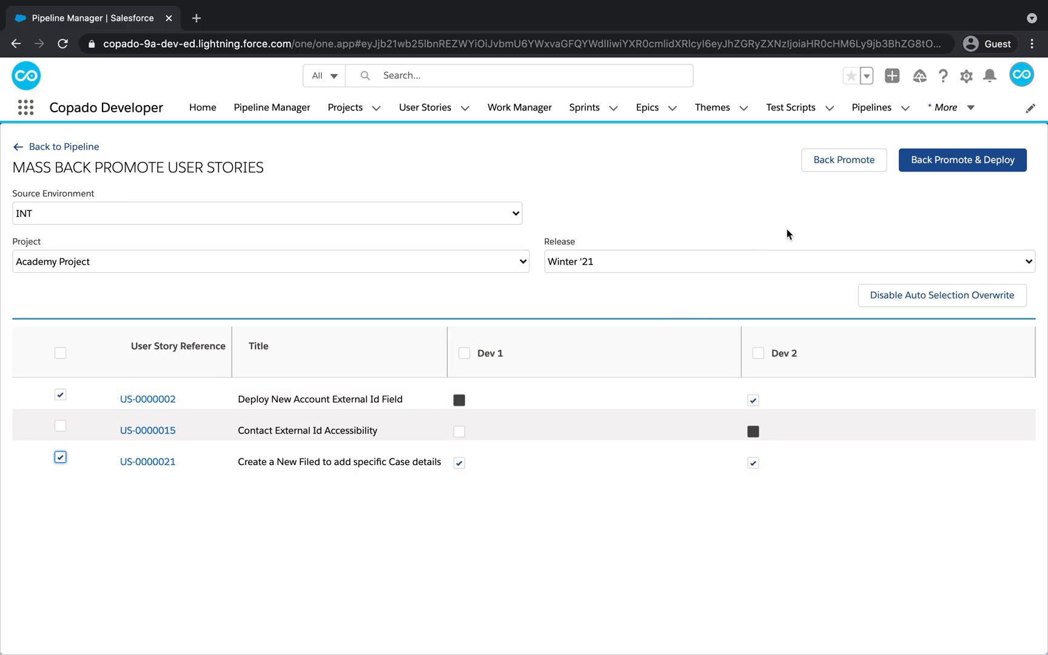
click(844, 160)
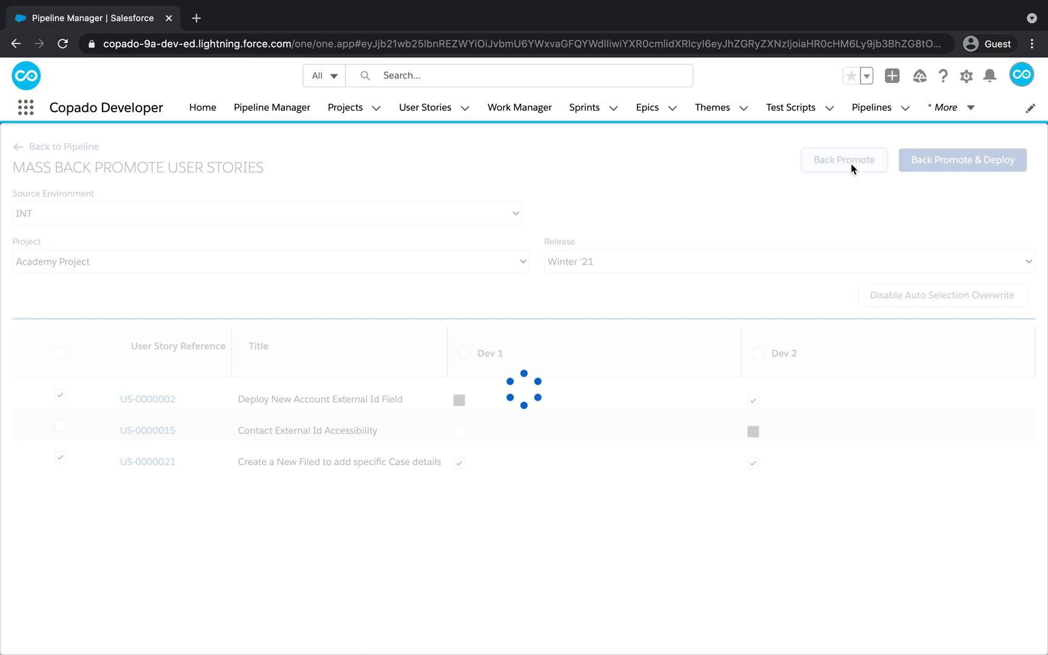
click(843, 159)
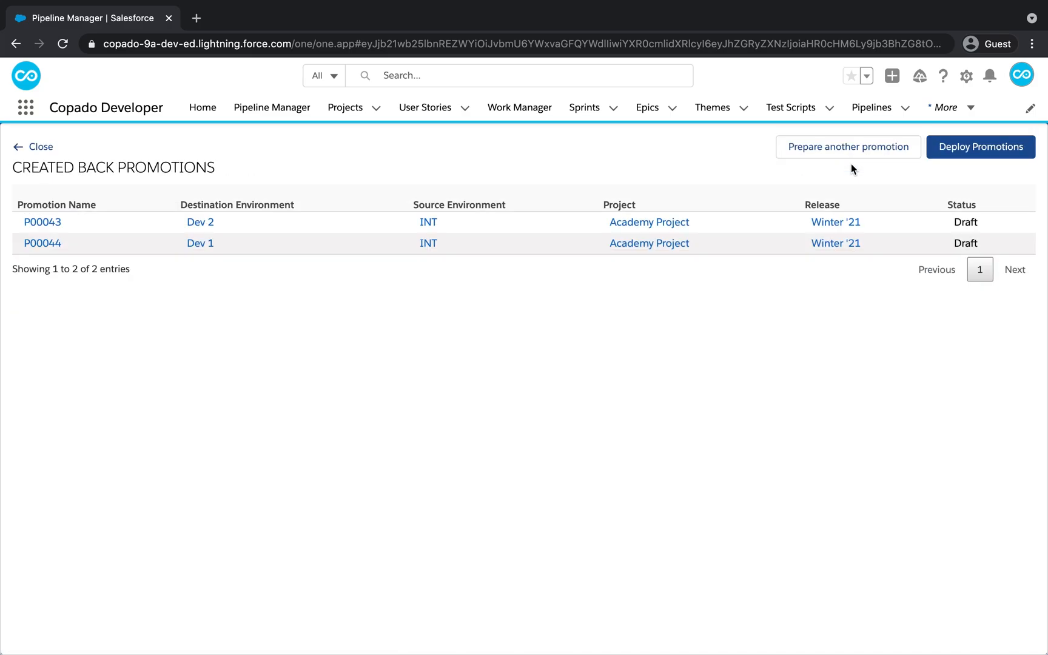
mouse_move(682, 267)
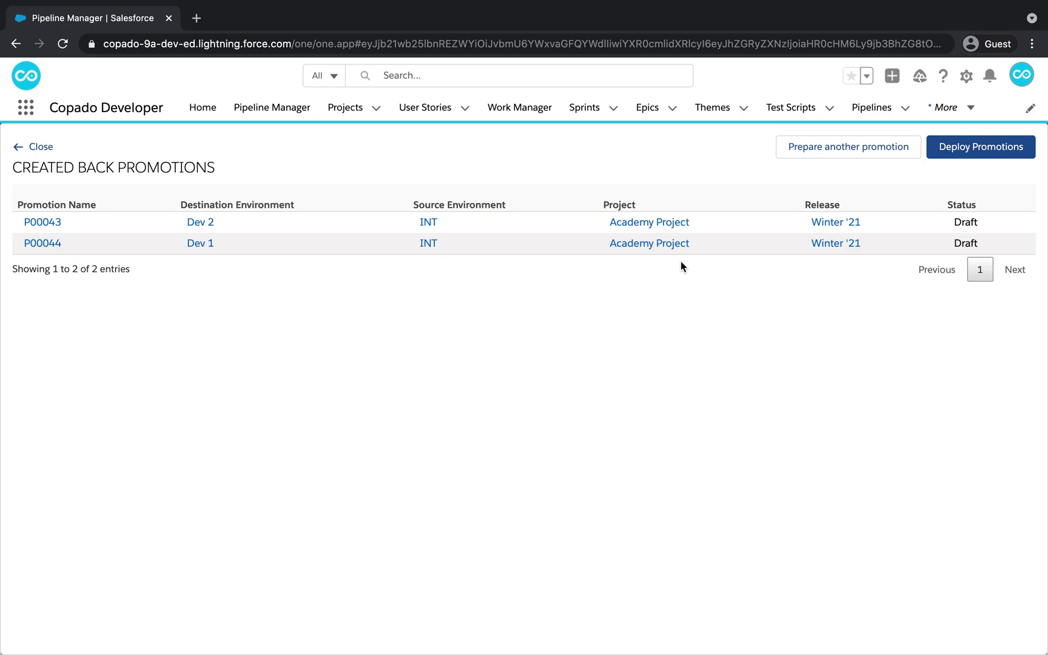
mouse_move(840, 169)
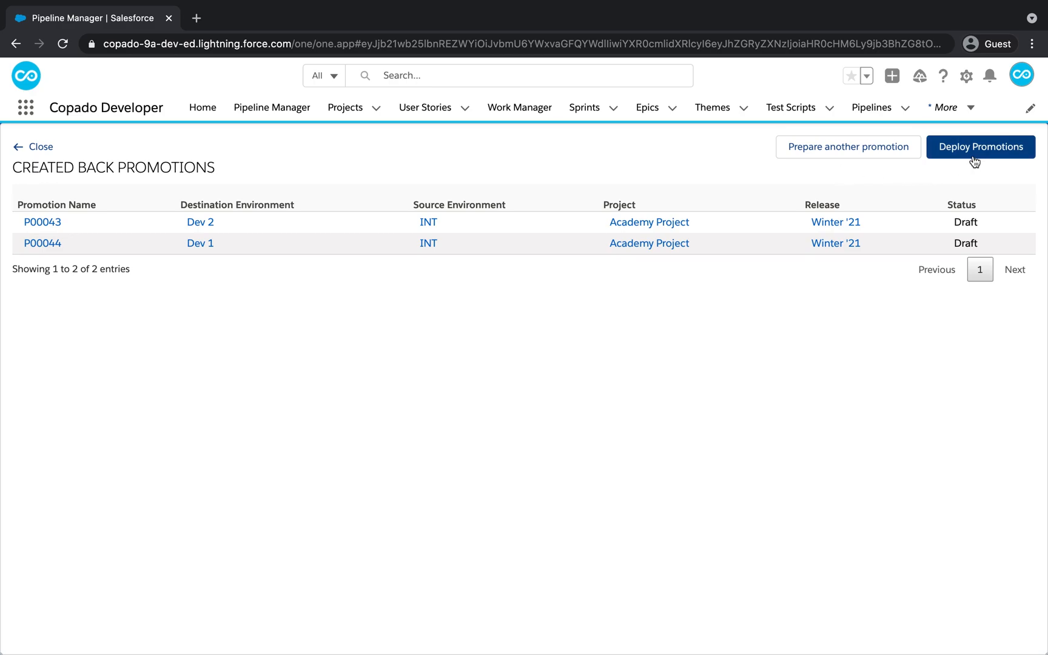
click(981, 147)
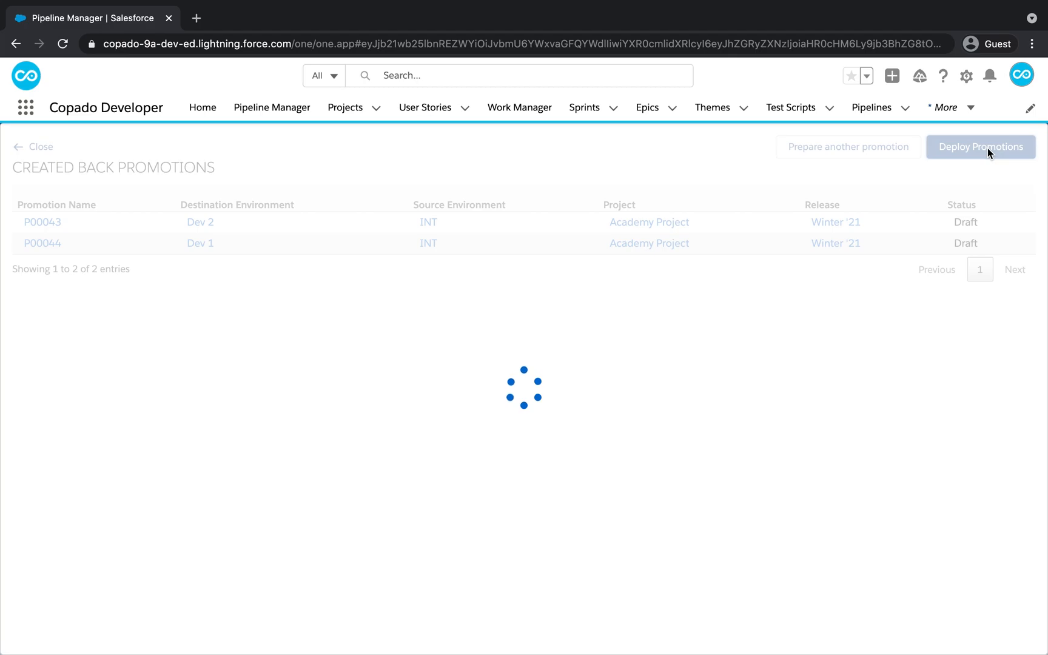
Step: Deploy the Dev 1 and Dev 2 back promotions
click(980, 147)
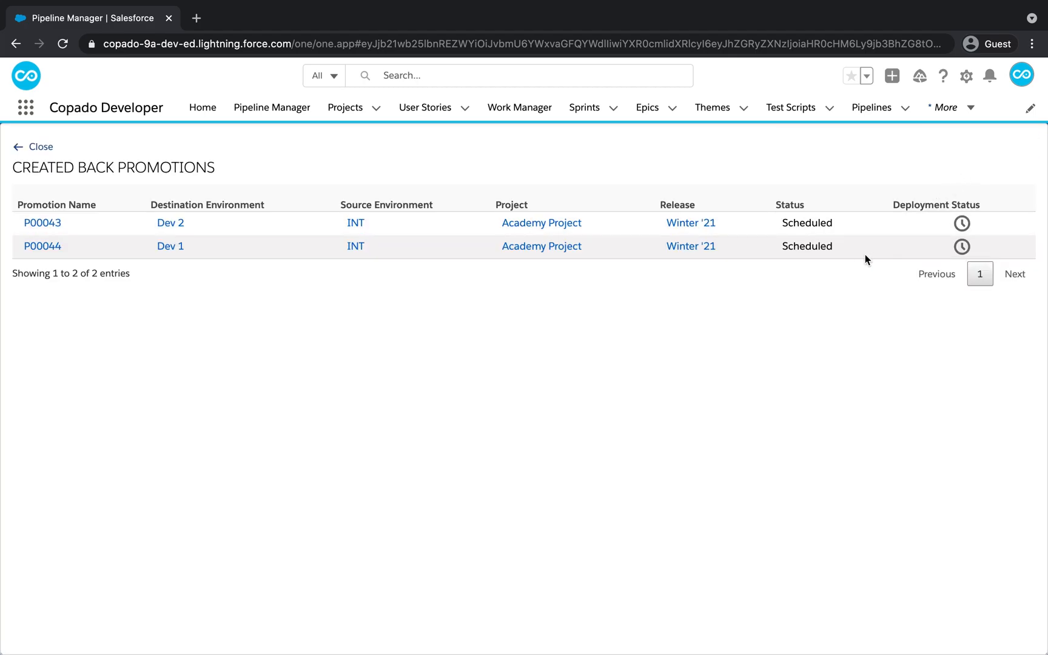
mouse_move(812, 283)
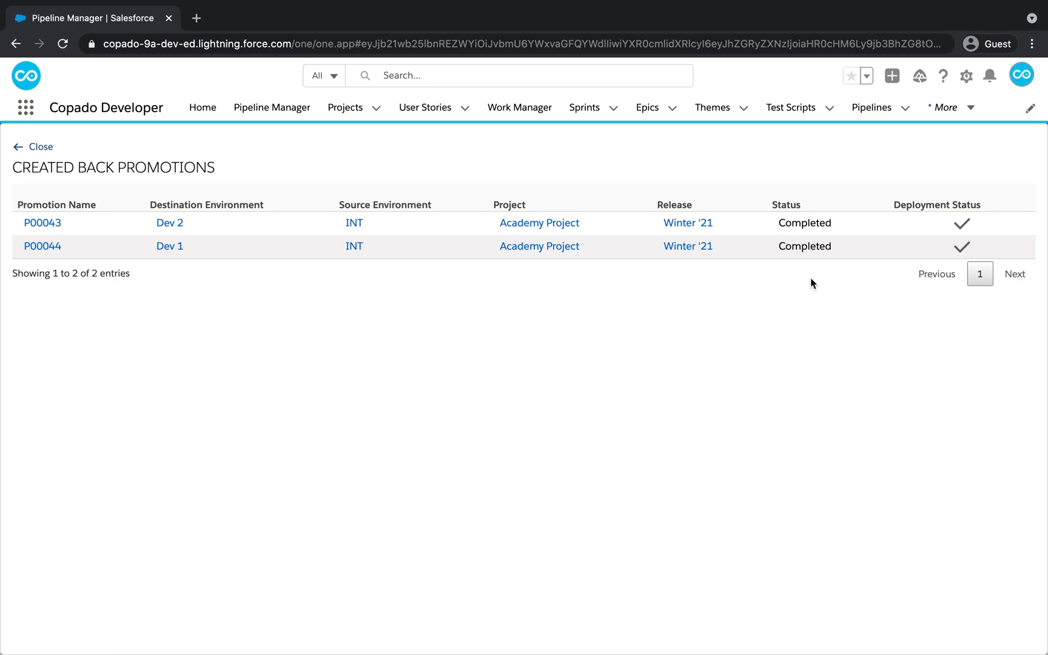
mouse_move(481, 294)
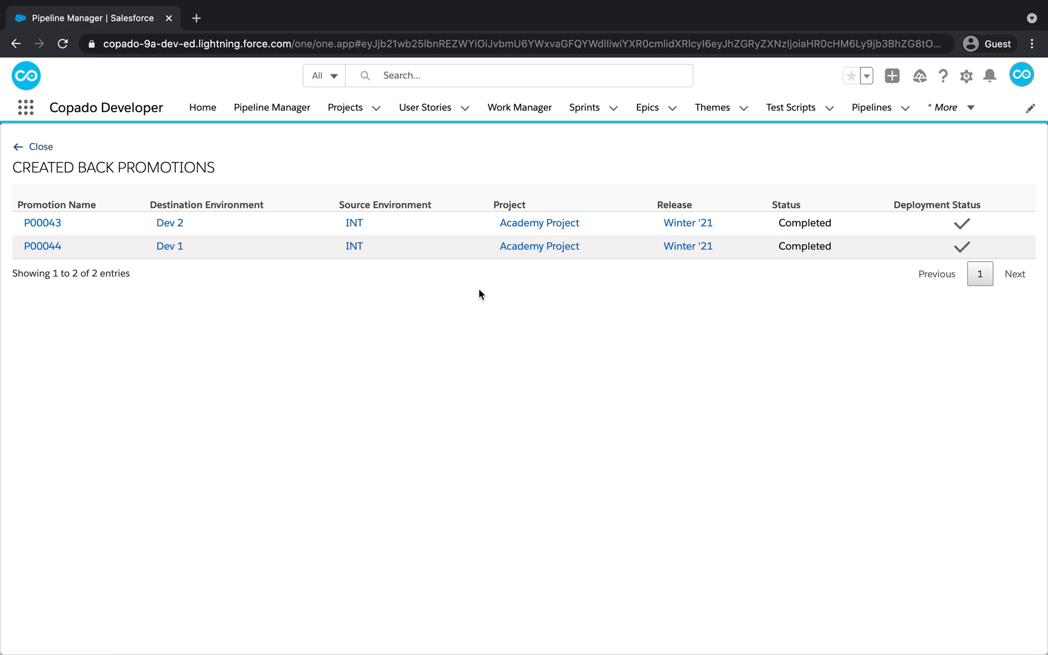